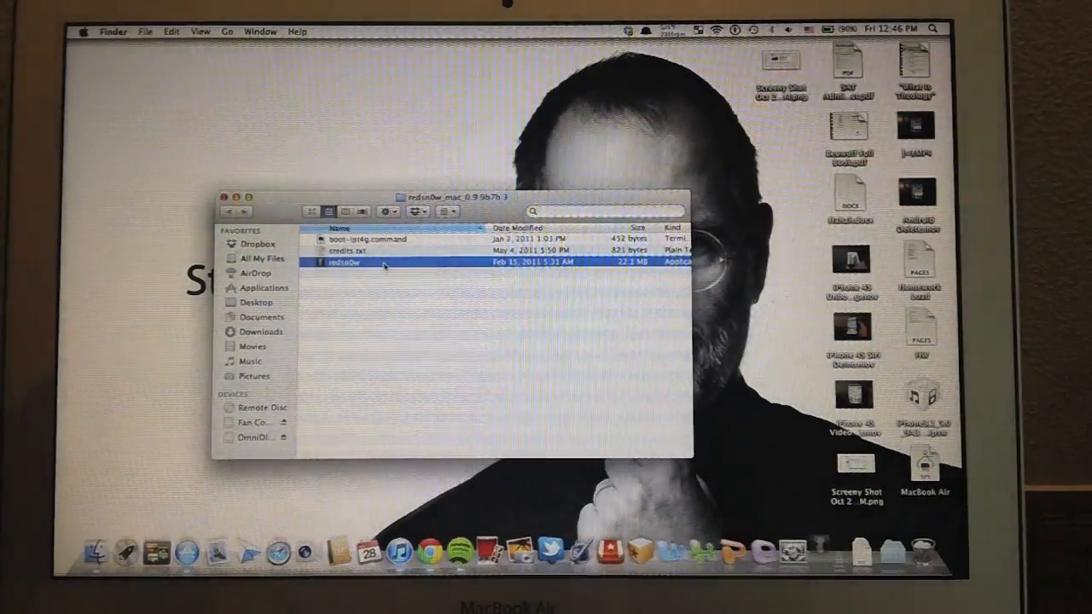
# - Launch the redsn0w application from the redsn0w_mac folder in Finder
pyautogui.doubleClick(343, 262)
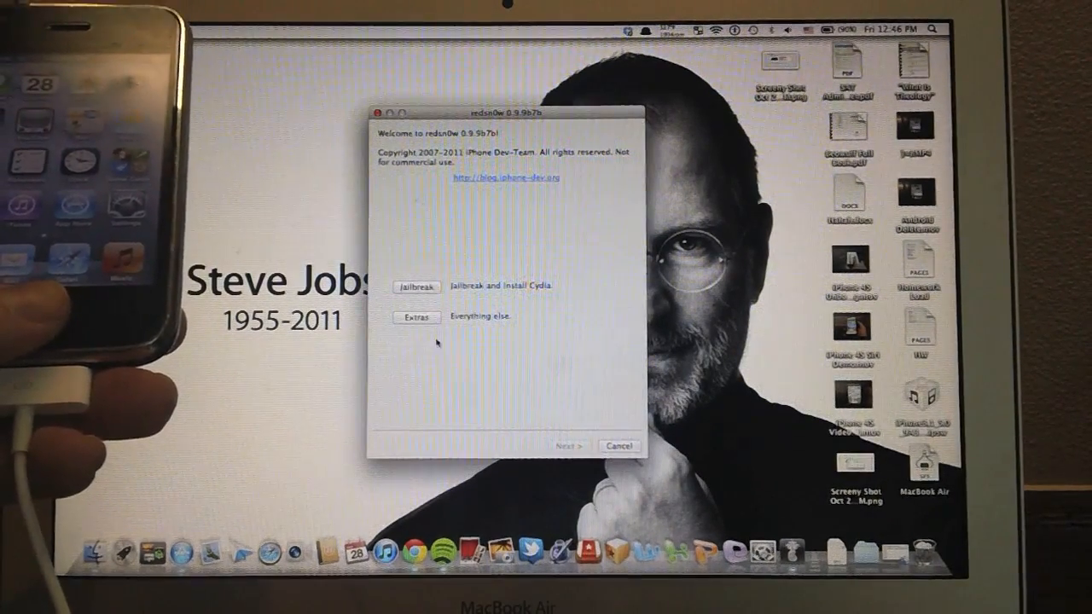
# - Choose Jailbreak on the welcome screen to reach the switch-off-and-plug-in instructions
pyautogui.click(416, 316)
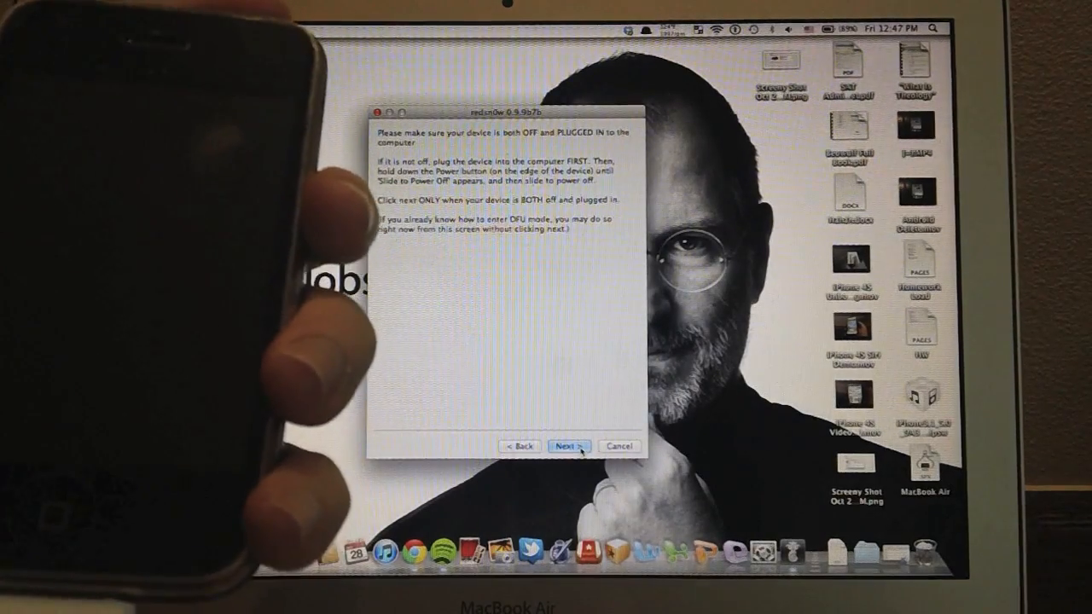
# - Confirm the iPhone is off and plugged in, then proceed through the DFU mode instructions
pyautogui.click(568, 447)
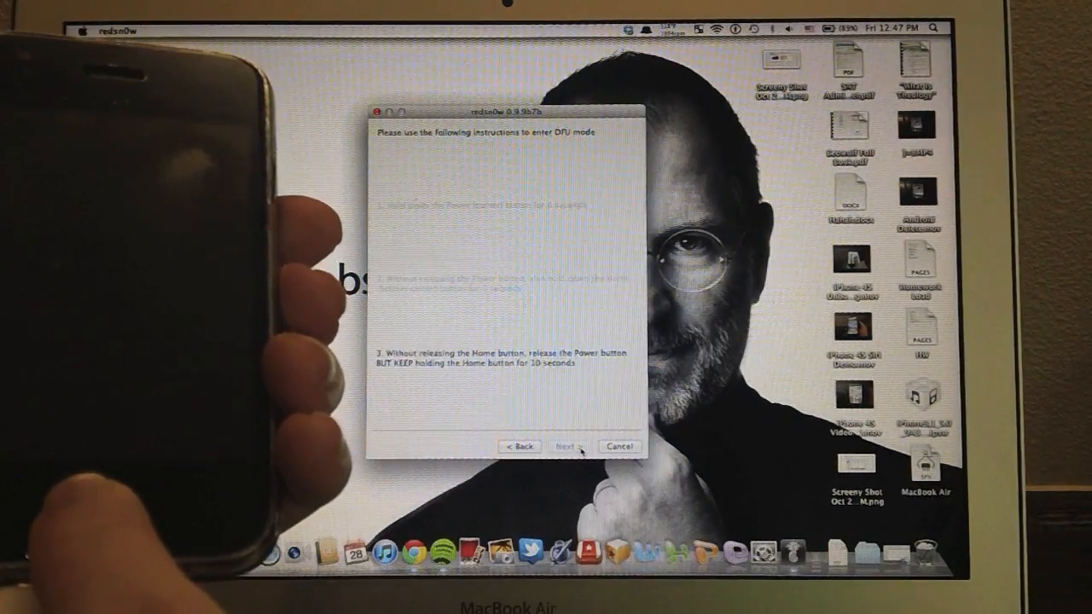
pyautogui.click(566, 447)
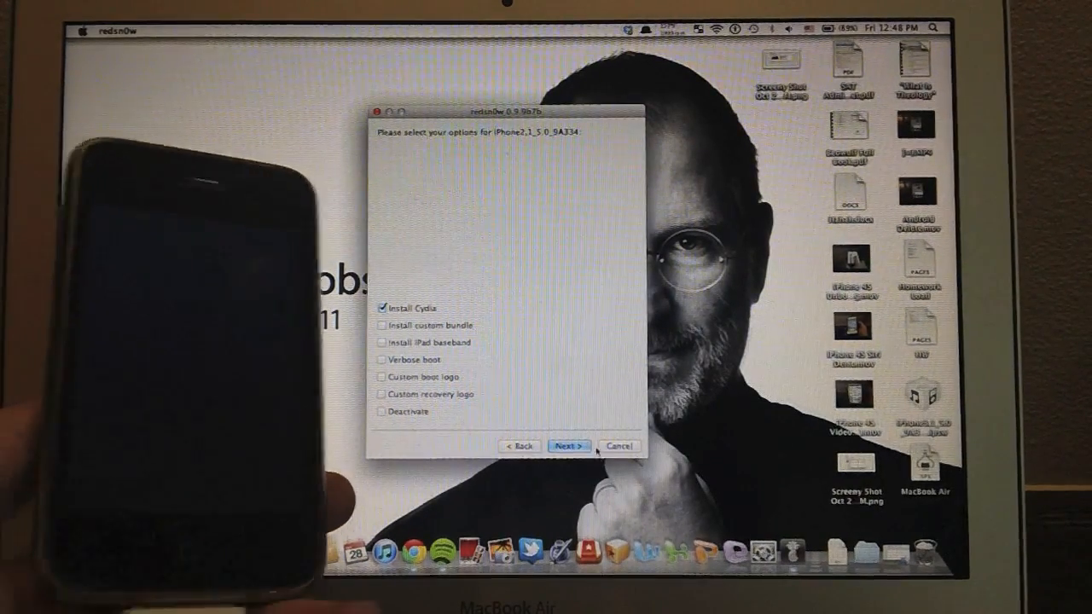
# - Start processing the jailbreak build with Install Cydia kept checked
pyautogui.click(567, 445)
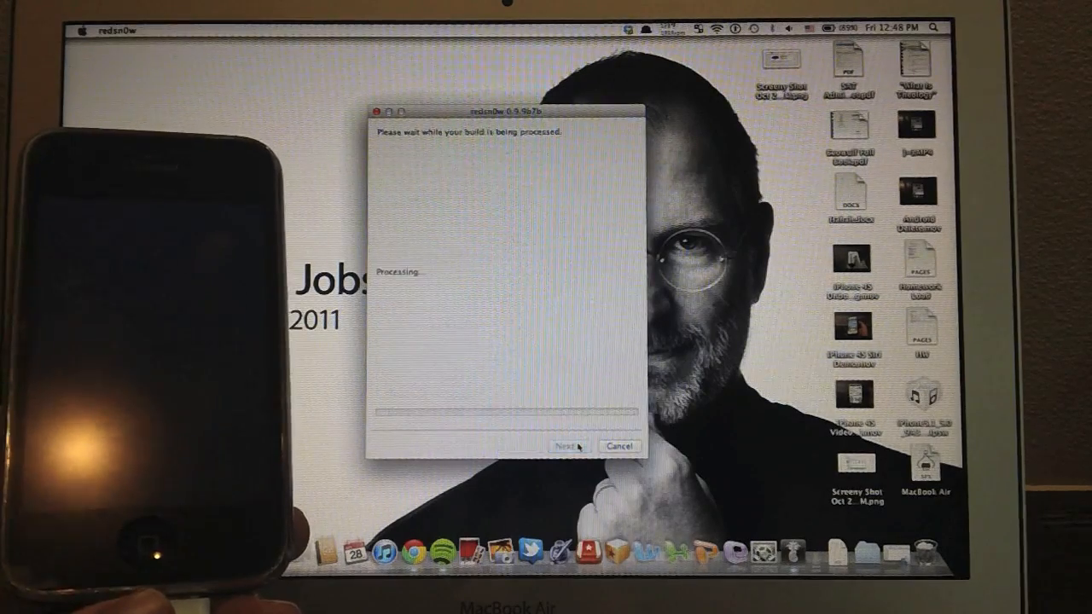